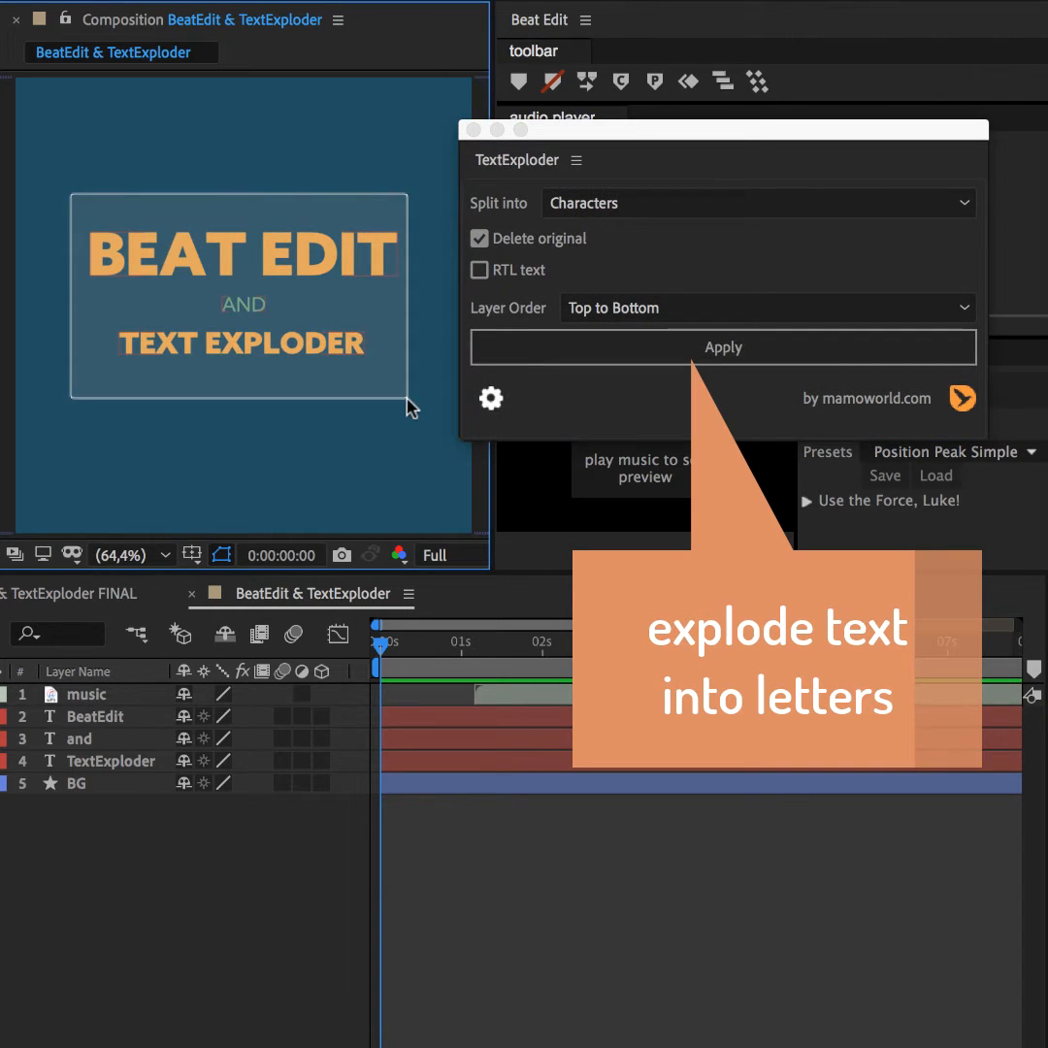
# Apply TextExploder to split the title into per-character layers, deleting the original.
pyautogui.click(722, 347)
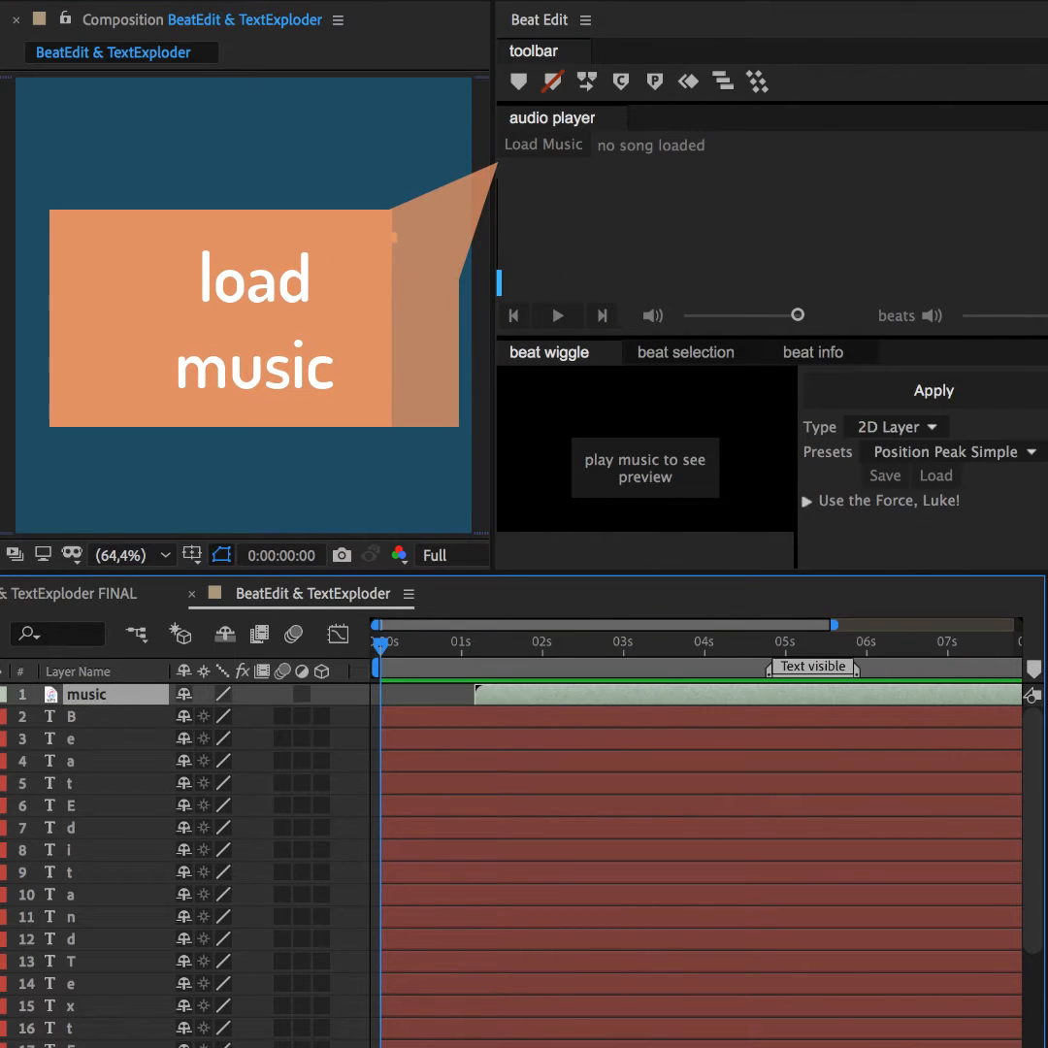
# Load the mp3 music track into the Beat Edit audio player.
pyautogui.click(544, 143)
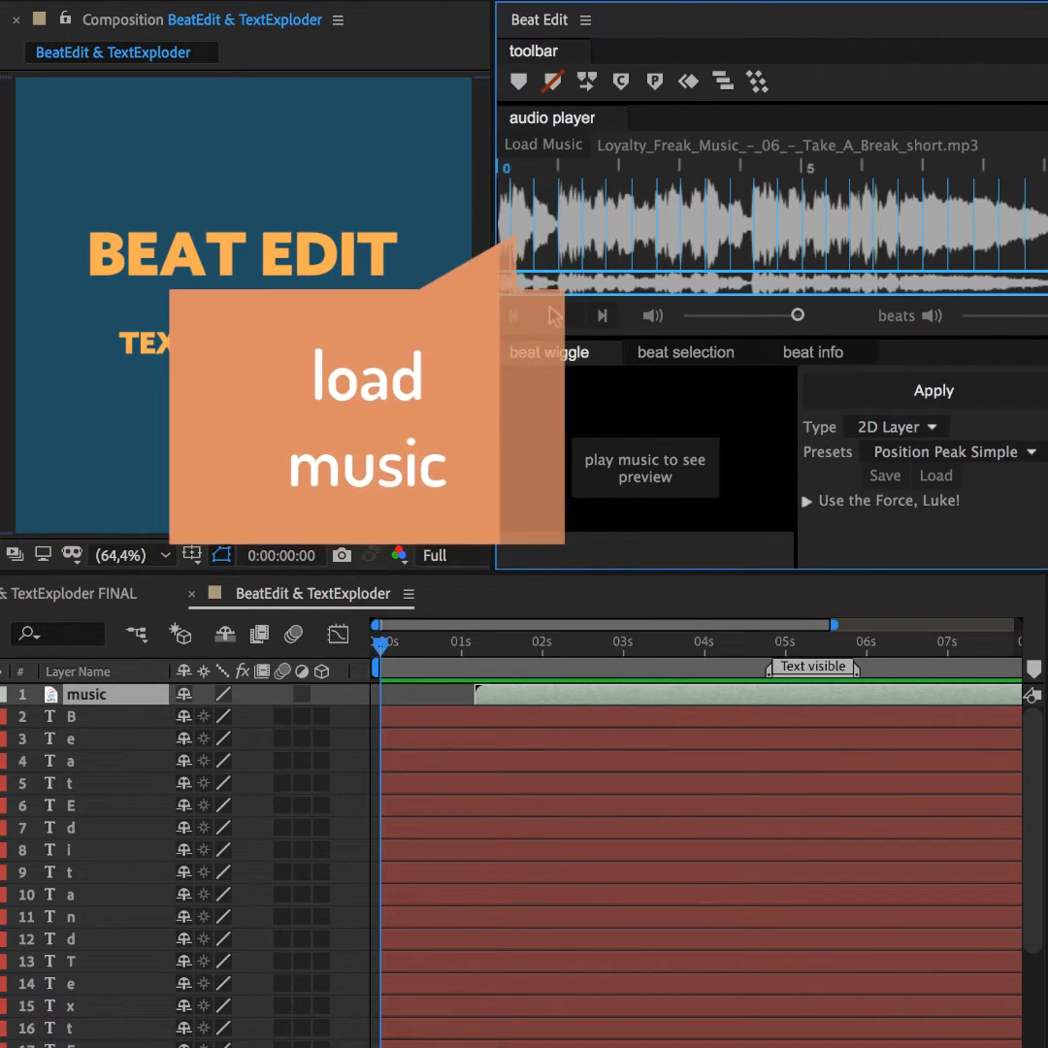
pyautogui.click(685, 351)
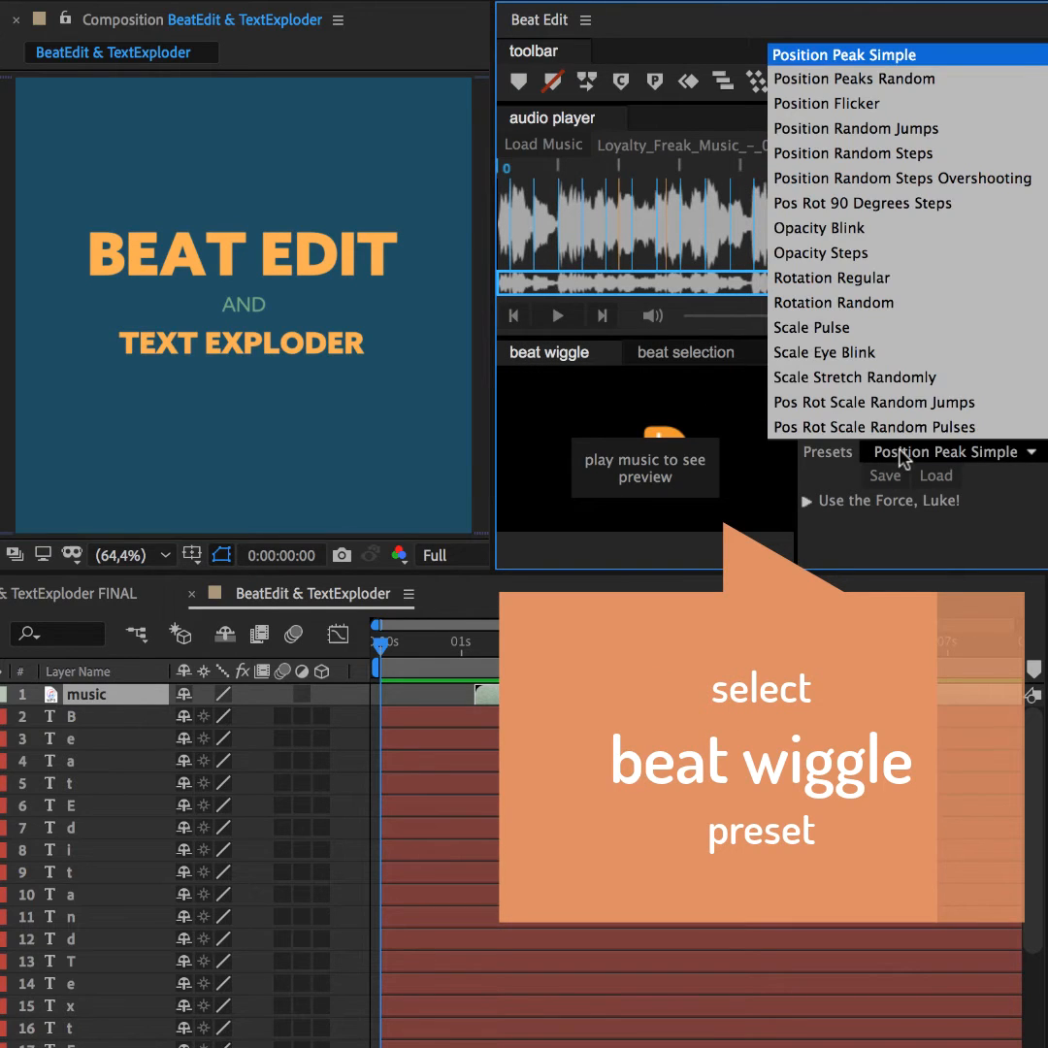
pyautogui.moveTo(879, 204)
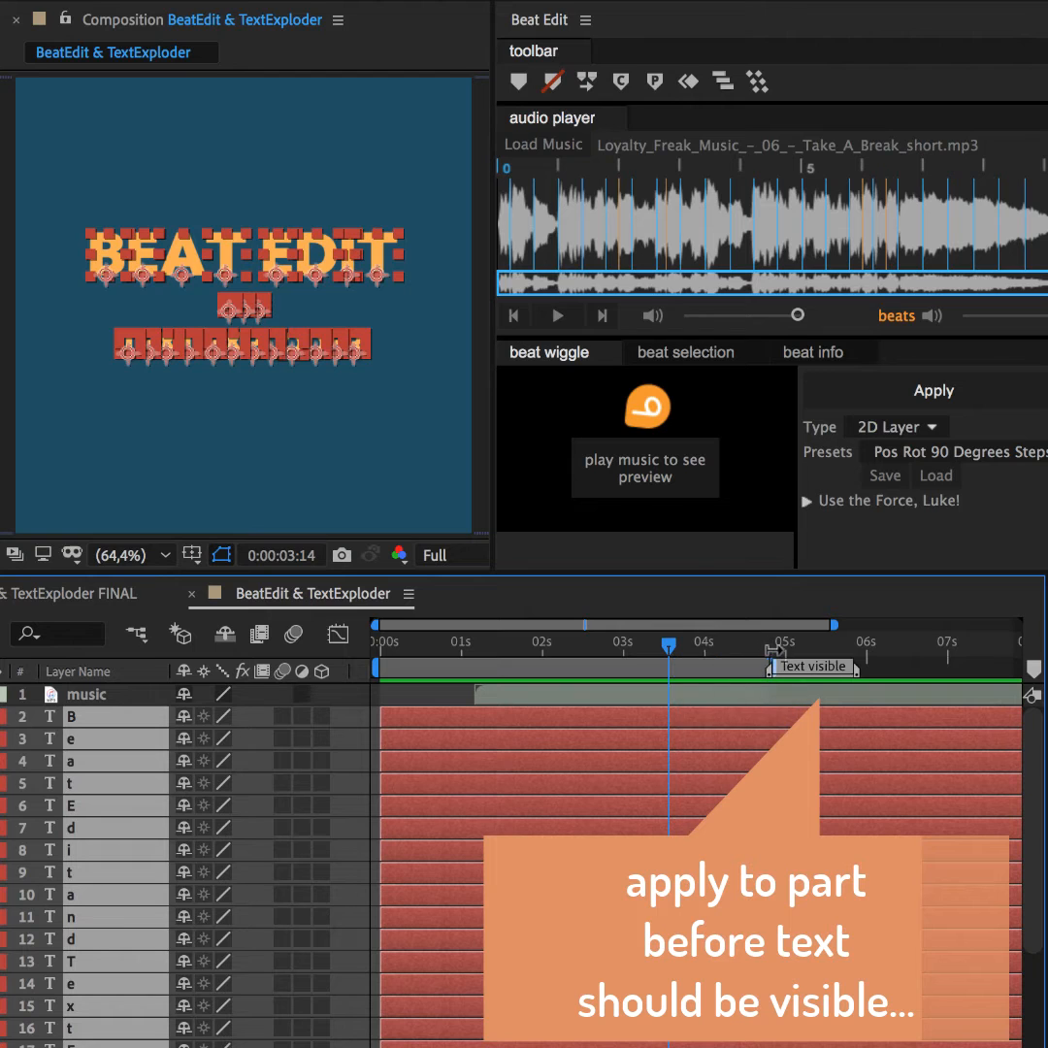
# Apply the beat wiggle preset so every letter layer gets beat-timed Position and Rotation keyframes.
pyautogui.click(932, 390)
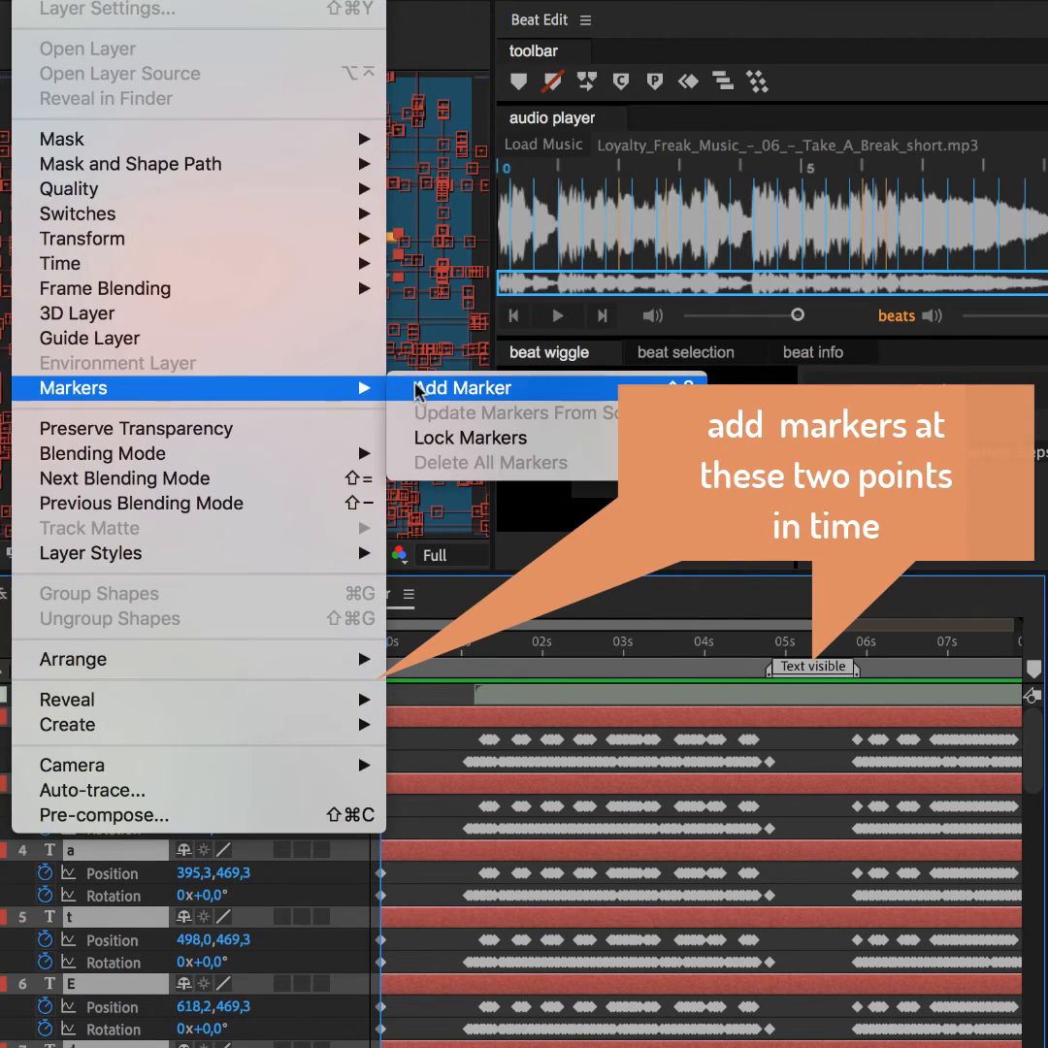
# Add a marker to the letter layers at 0s, then scrub to the Text visible time for the second marker.
pyautogui.click(463, 388)
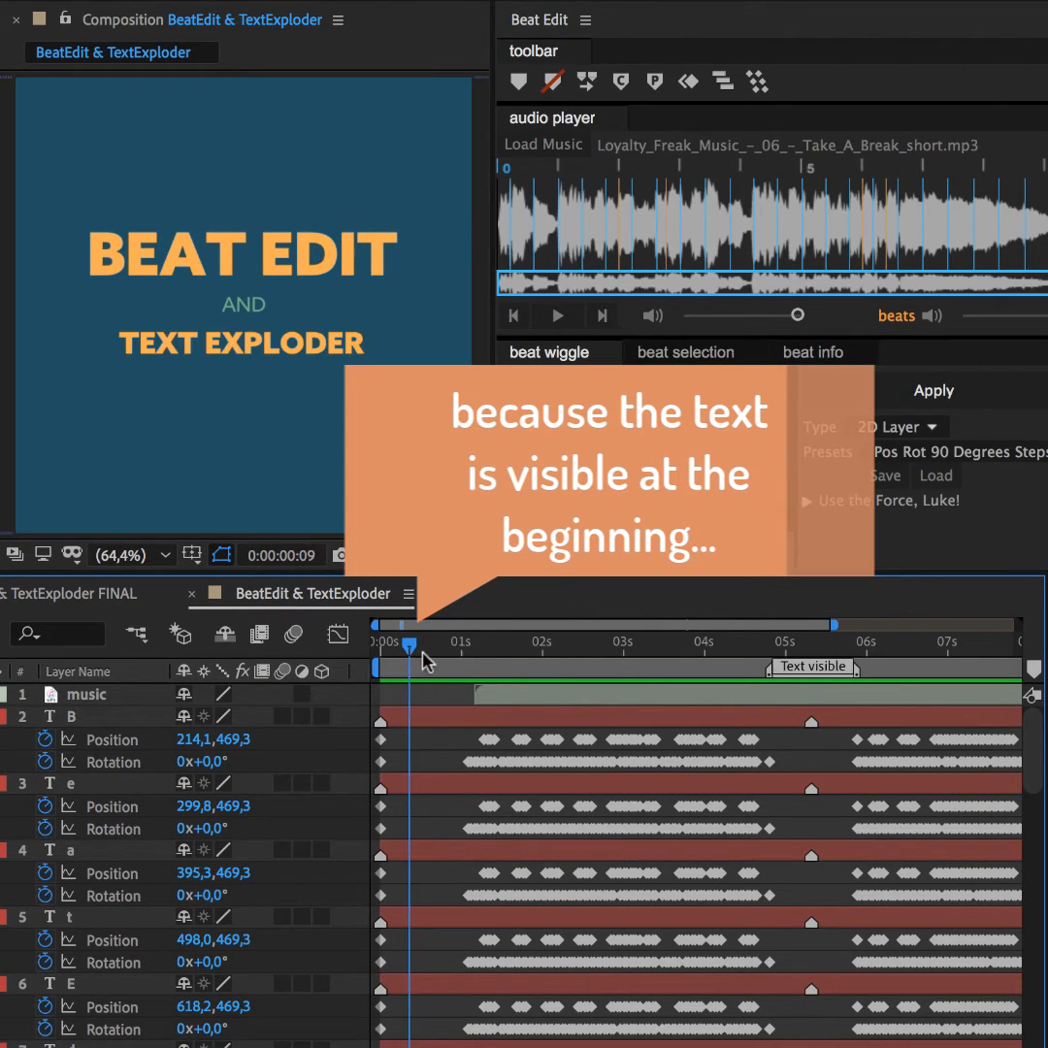
pyautogui.moveTo(407, 644); pyautogui.dragTo(754, 644)
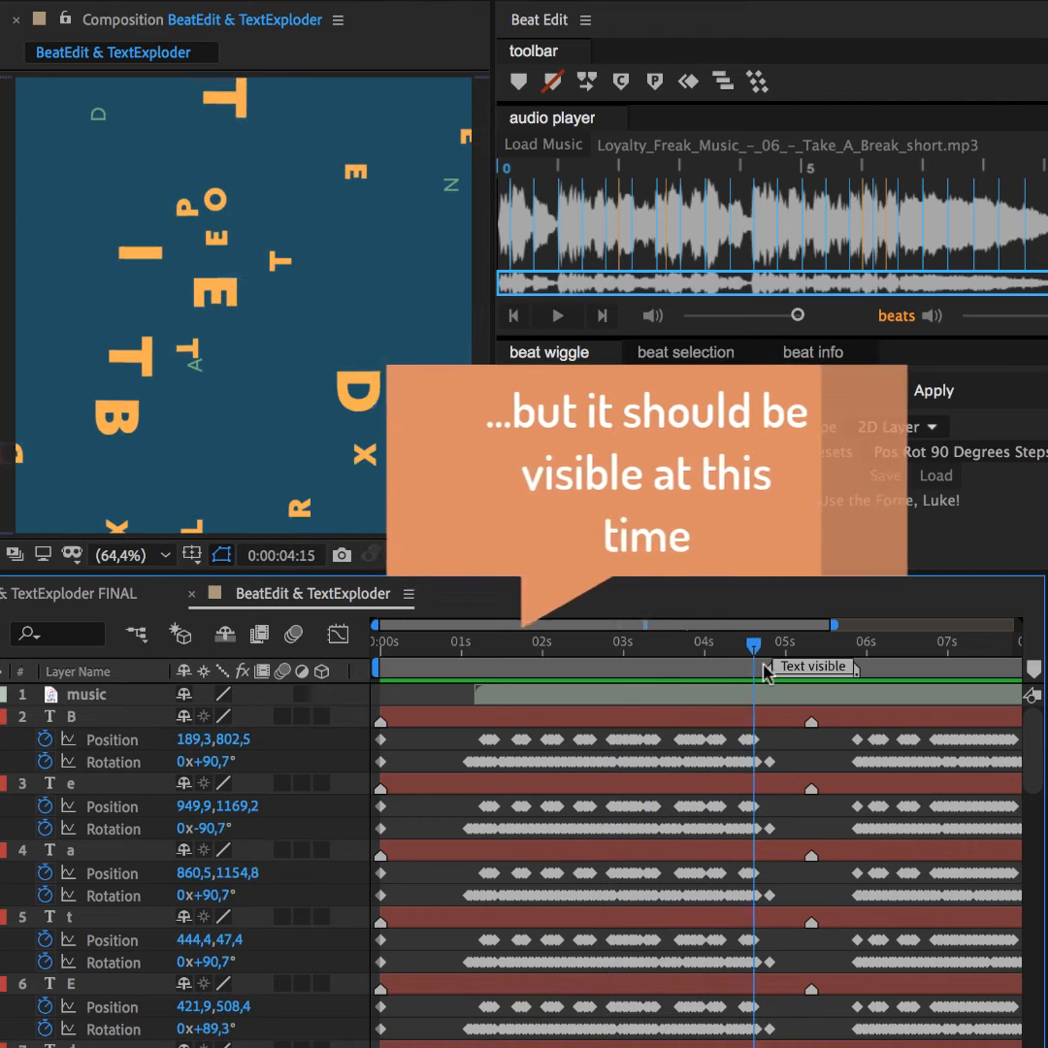
pyautogui.moveTo(753, 644); pyautogui.dragTo(784, 644)
pyautogui.write('value + valueAtTime(')
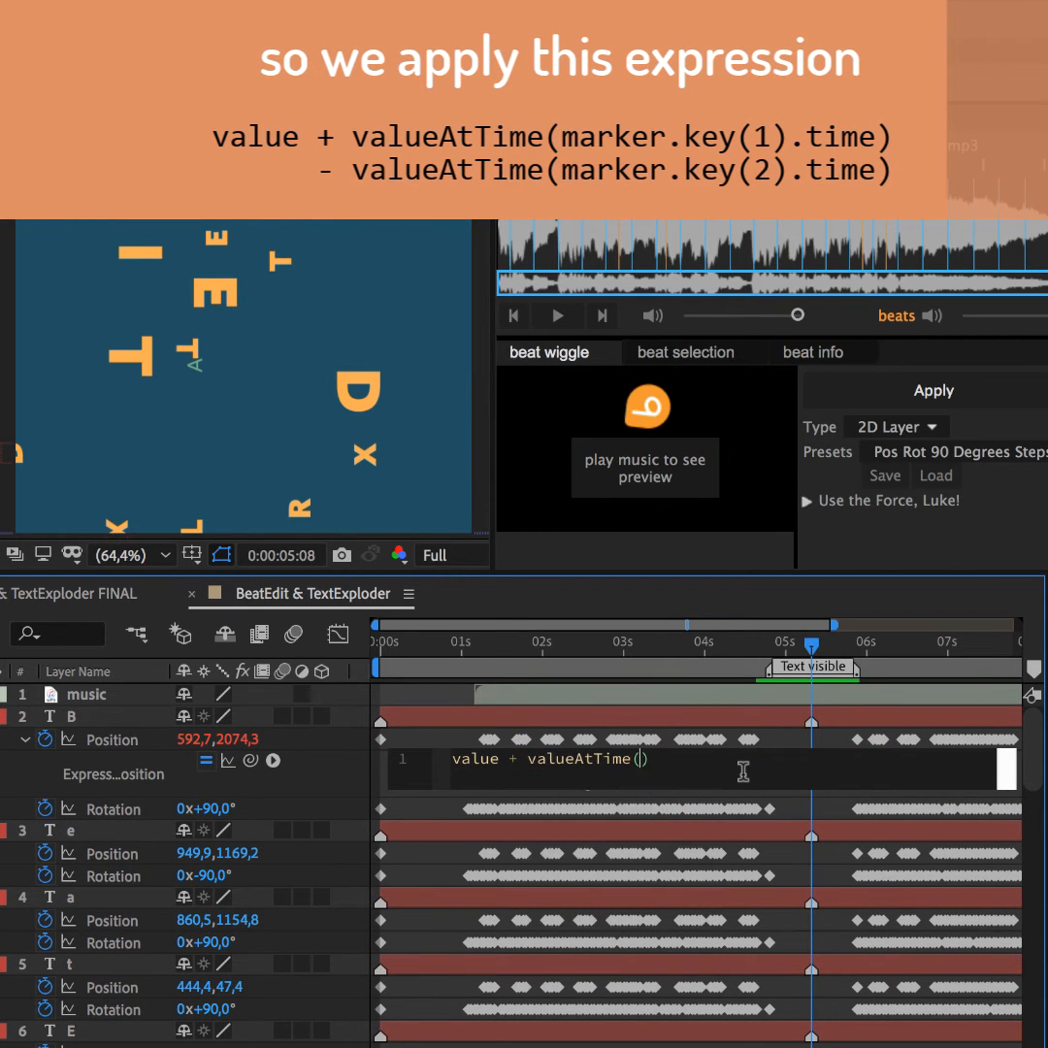
# Finish B's Position expression value + valueAtTime(marker.key(1).time) - valueAtTime(marker.key(2).time) and copy it.
pyautogui.write('marker.key')
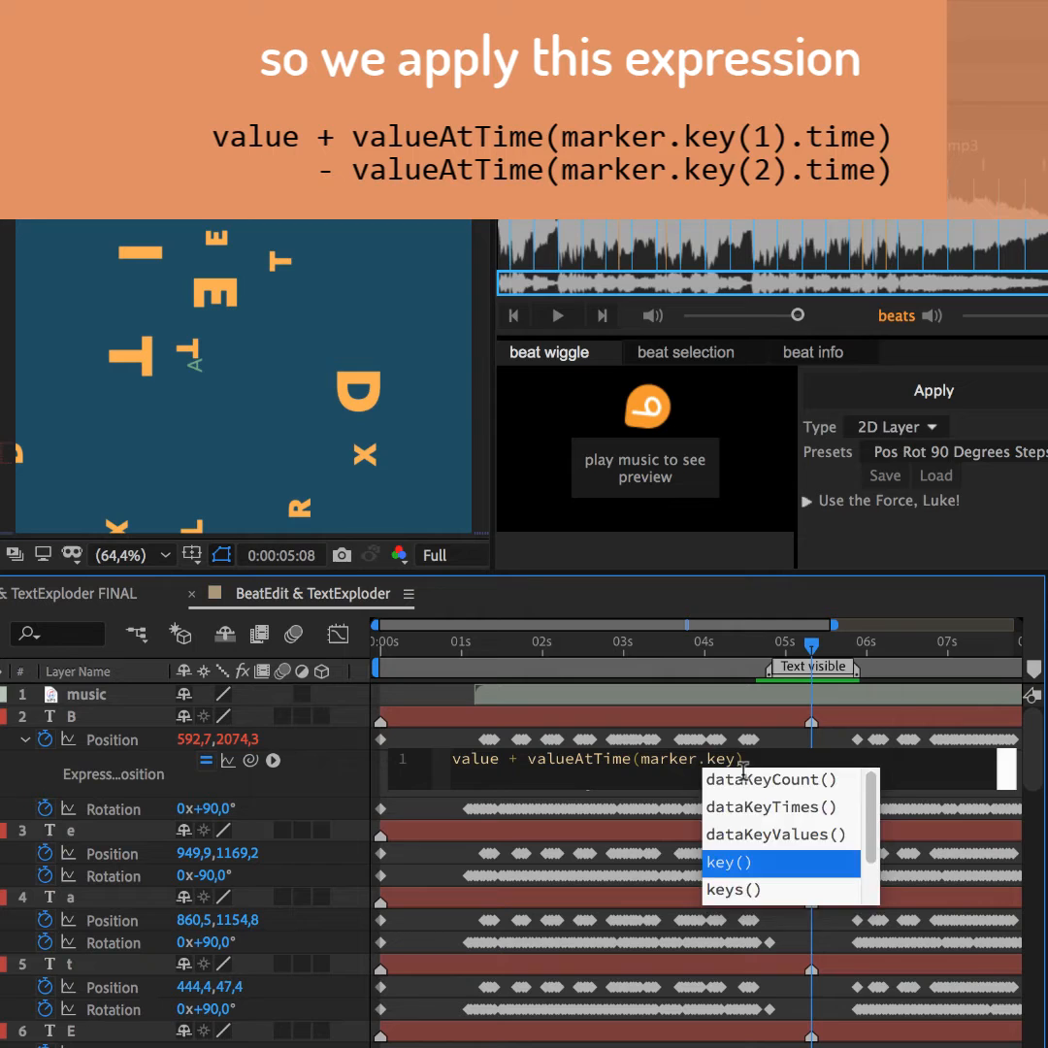
pyautogui.write('(1).time)')
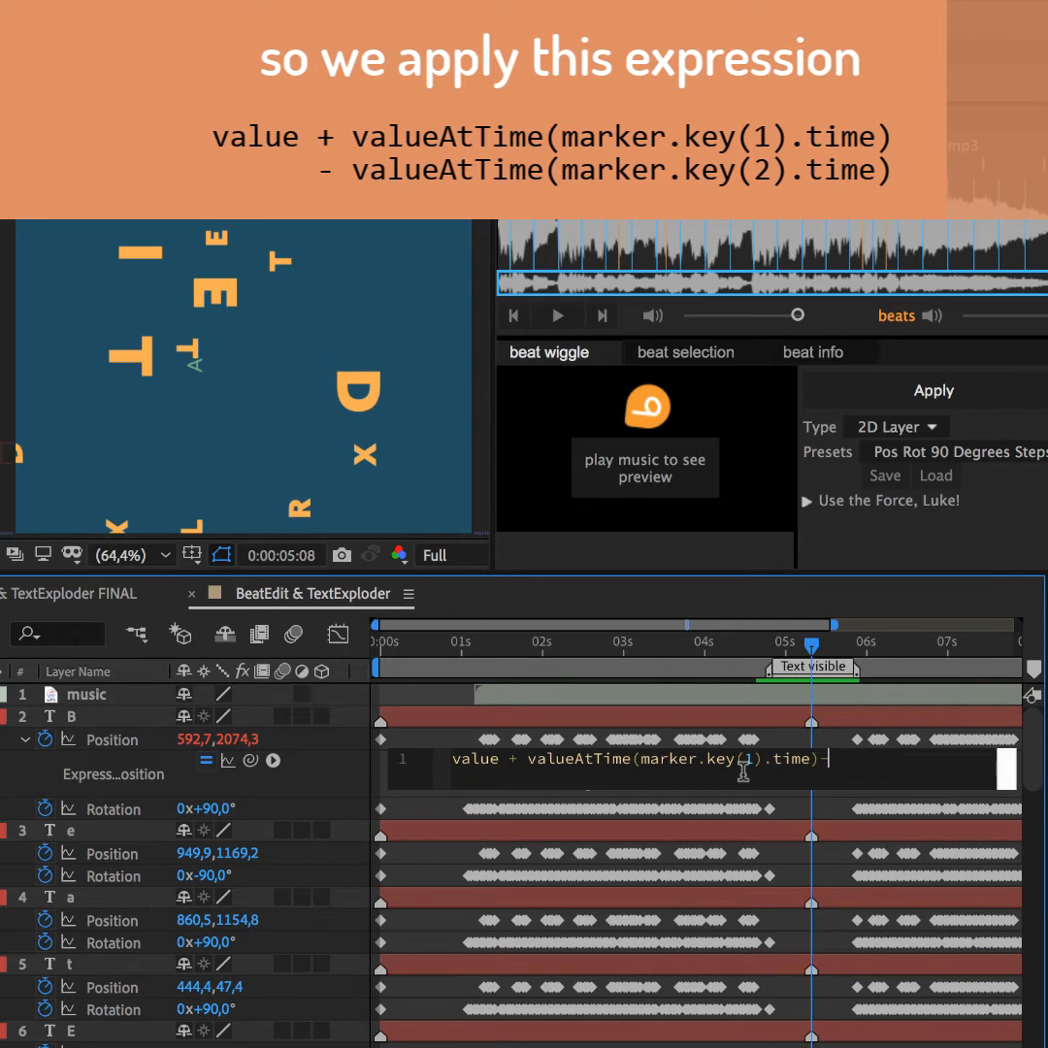
pyautogui.write('-valueAtTime(marker)')
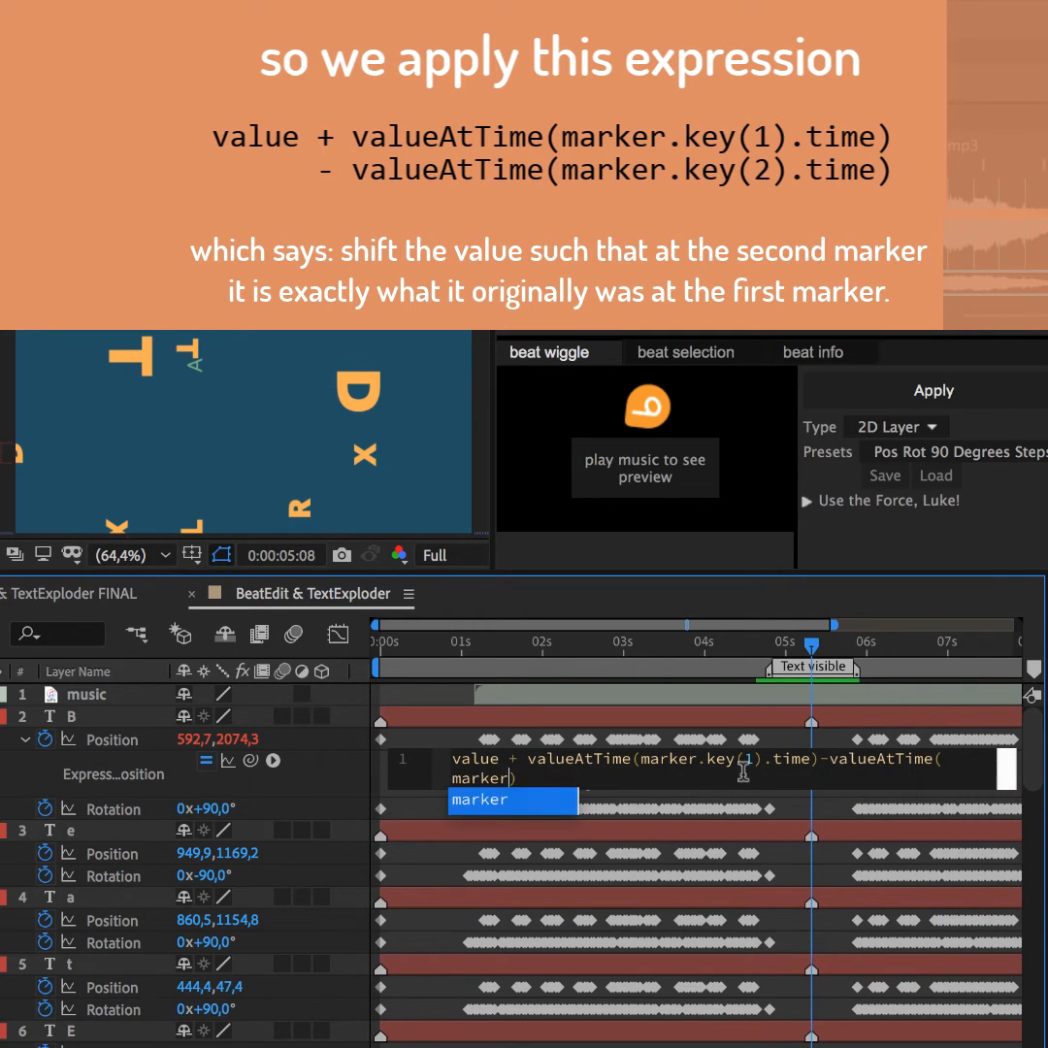
pyautogui.write('.key(2)')
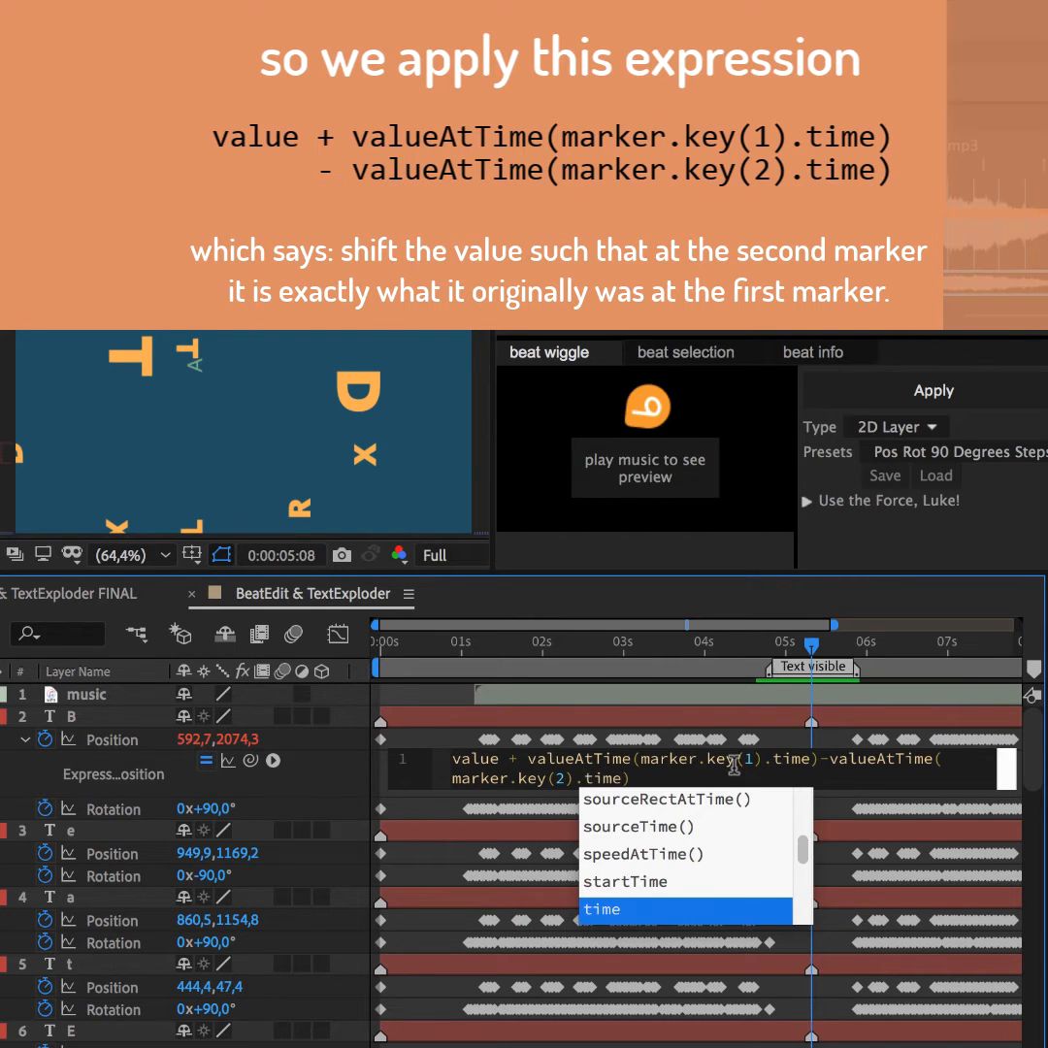
pyautogui.rightClick(111, 738)
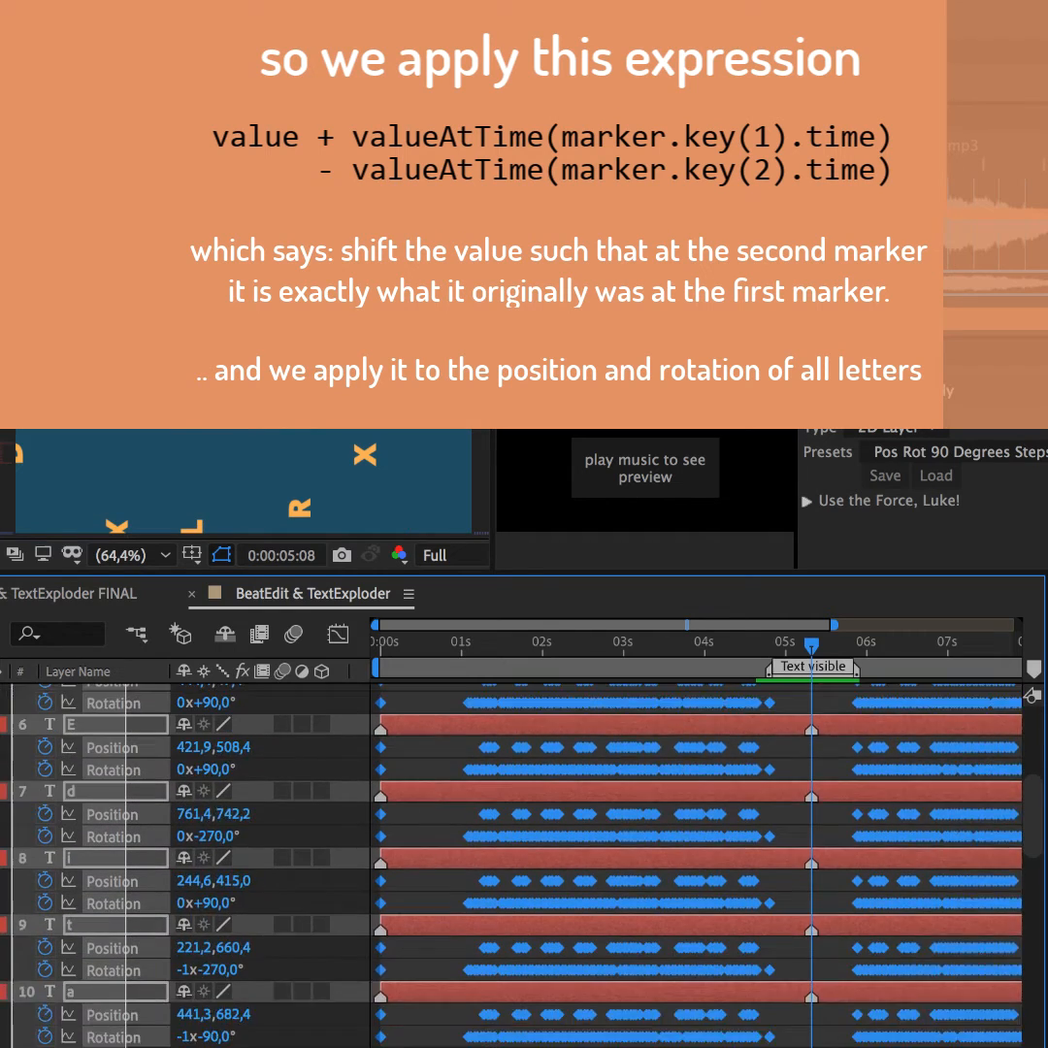
# Paste the expression onto every letter's Position and Rotation, then check the letters from the composition start.
pyautogui.scroll(-3)
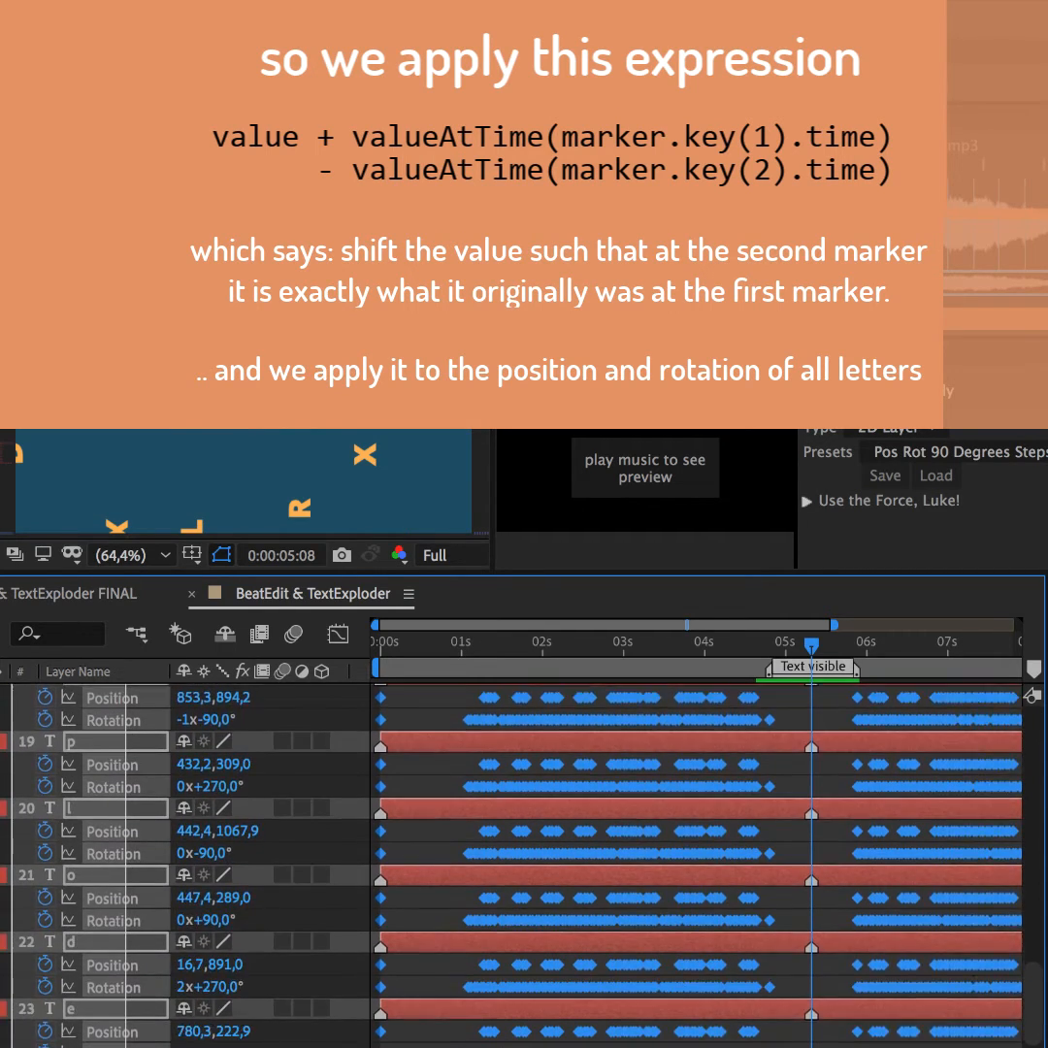
pyautogui.click(28, 433)
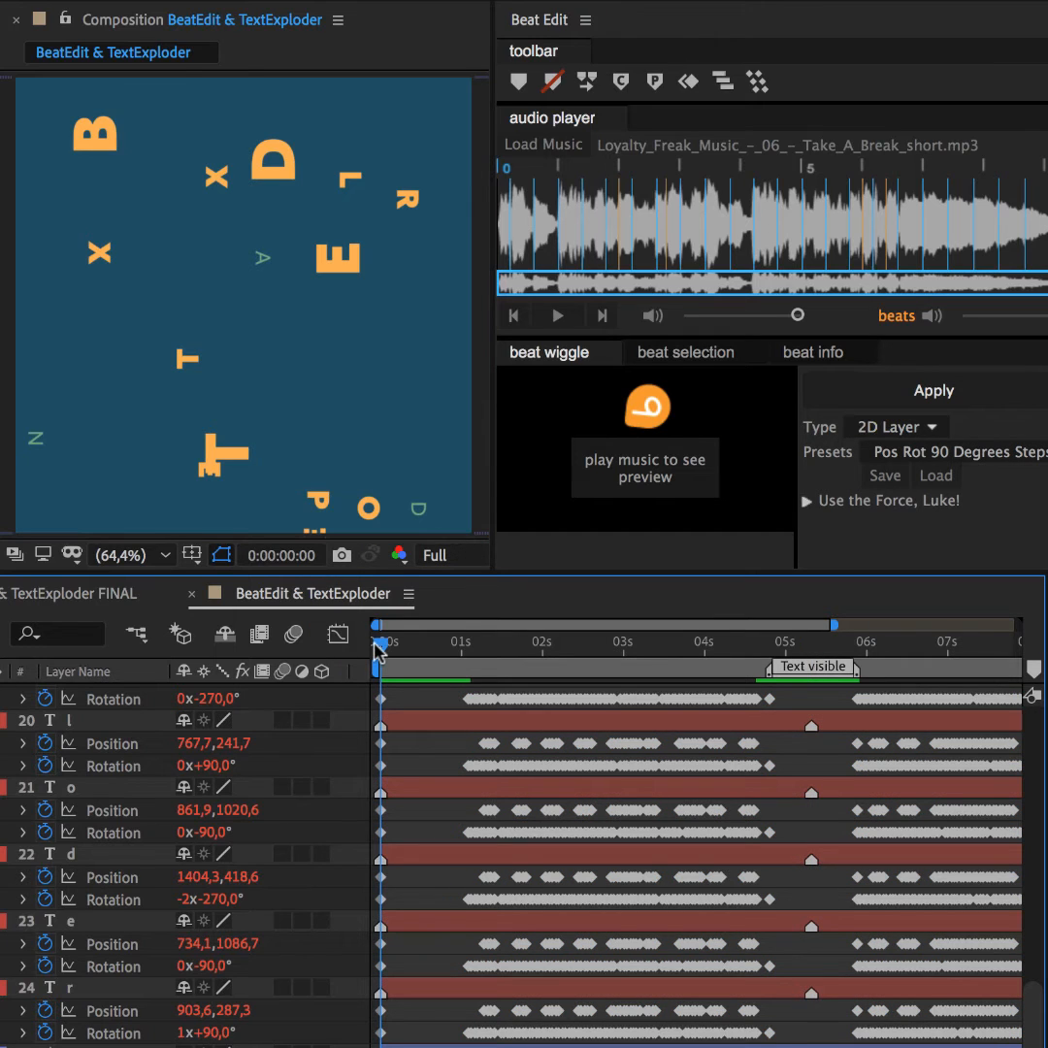
pyautogui.click(378, 669)
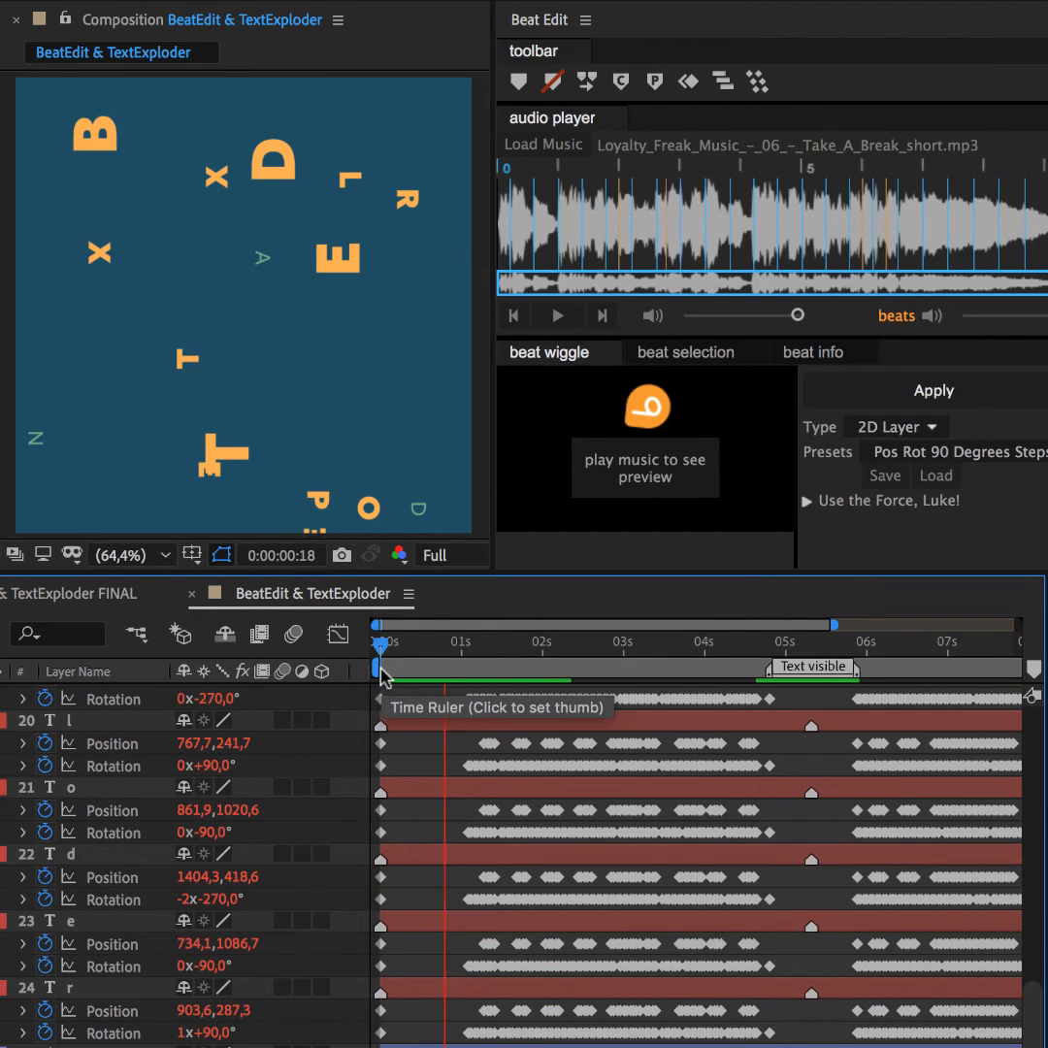